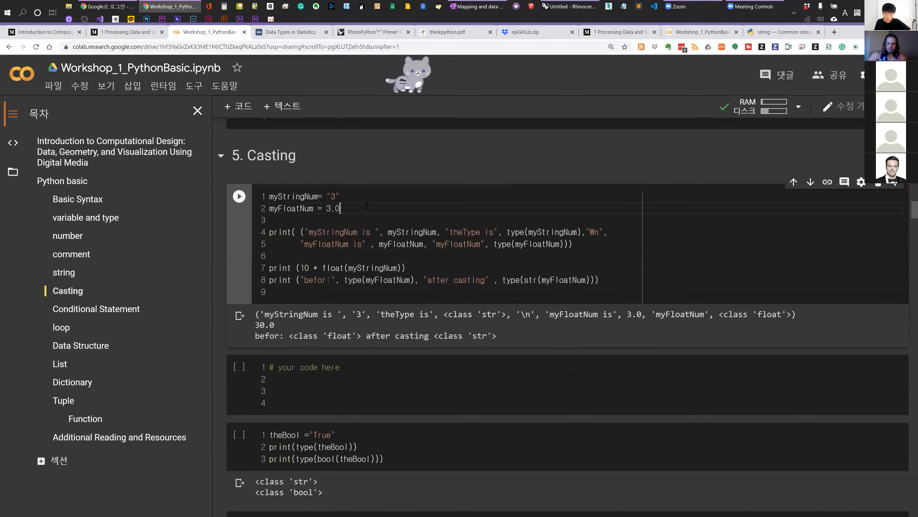
# Step: Point out the float 3.0, theType label and the float/str conversions of myStringNum in the casting cell
pyautogui.doubleClick(333, 208)
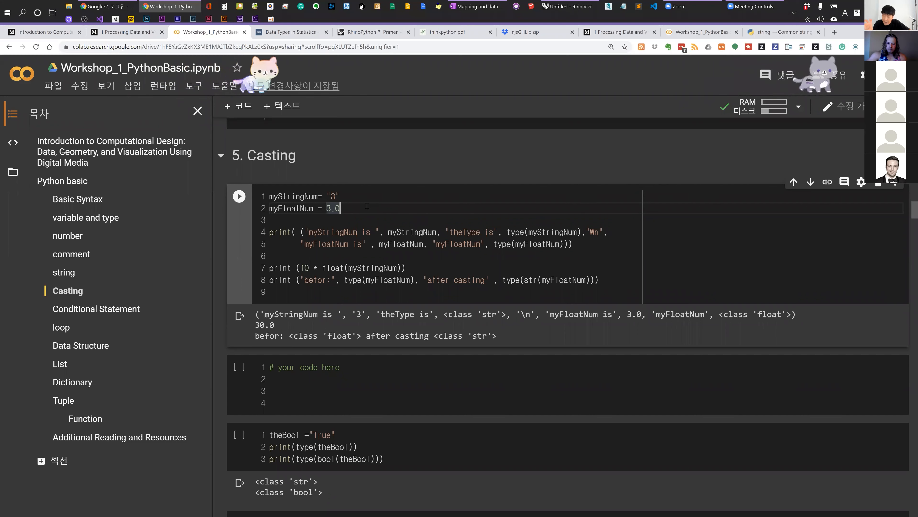
pyautogui.doubleClick(270, 155)
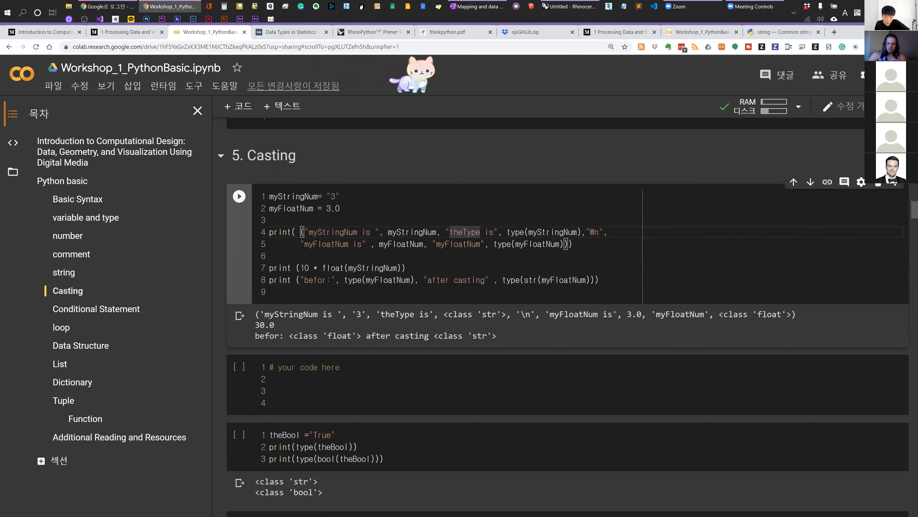
pyautogui.doubleClick(332, 268)
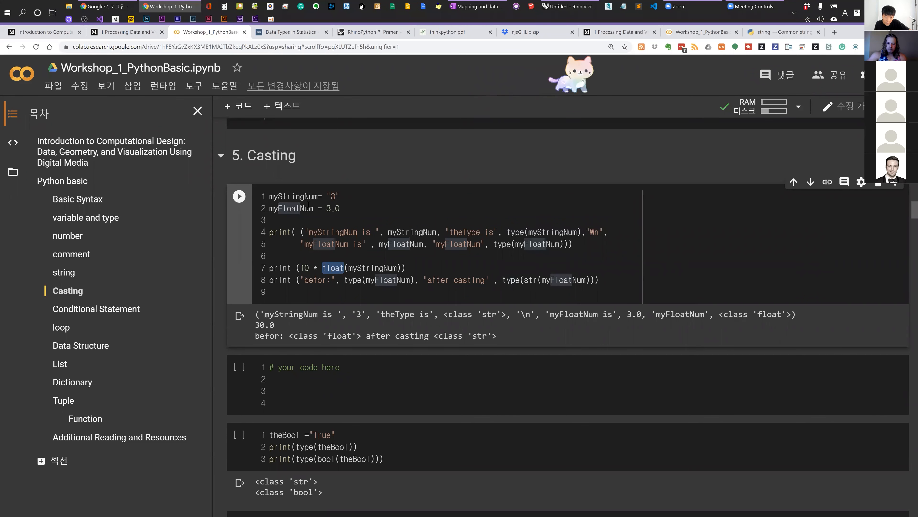
pyautogui.doubleClick(372, 268)
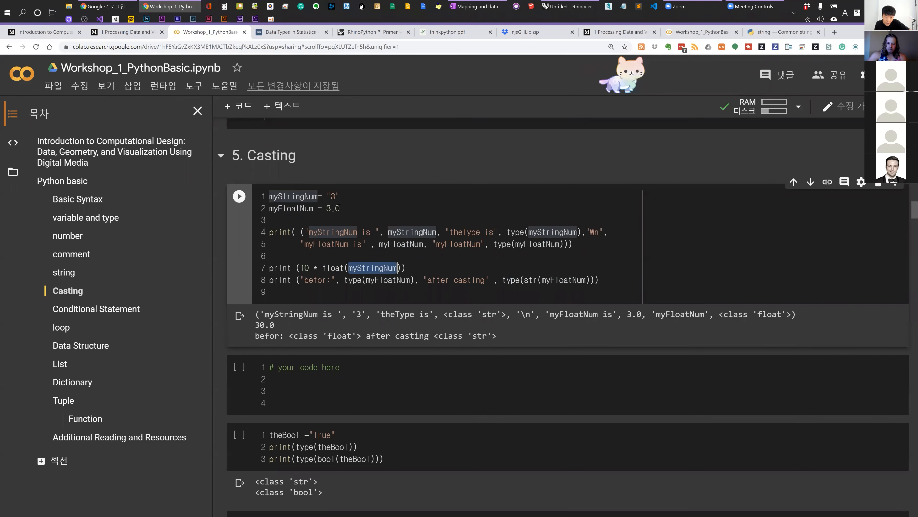
pyautogui.doubleClick(333, 268)
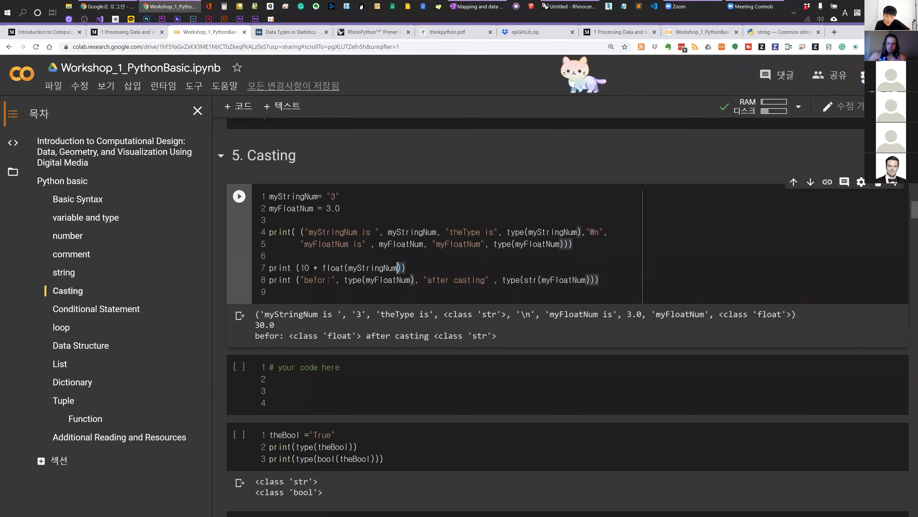
pyautogui.doubleClick(334, 208)
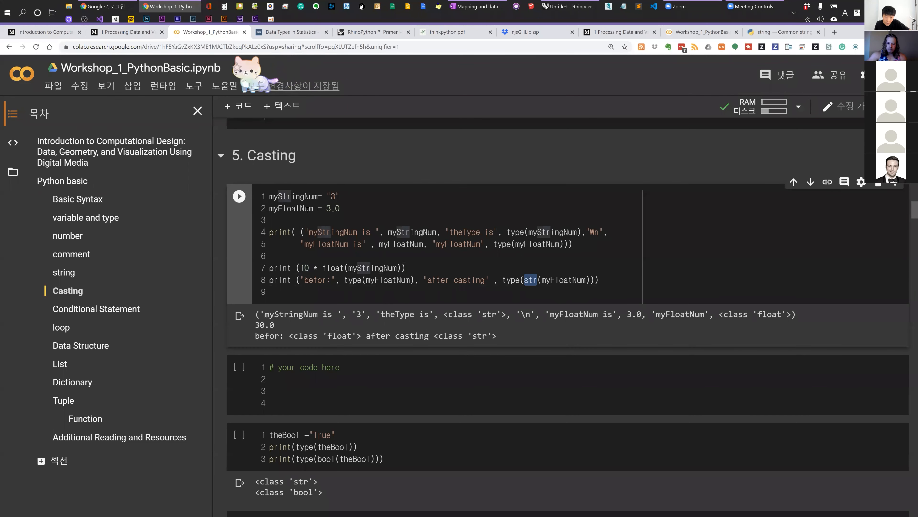
pyautogui.doubleClick(291, 208)
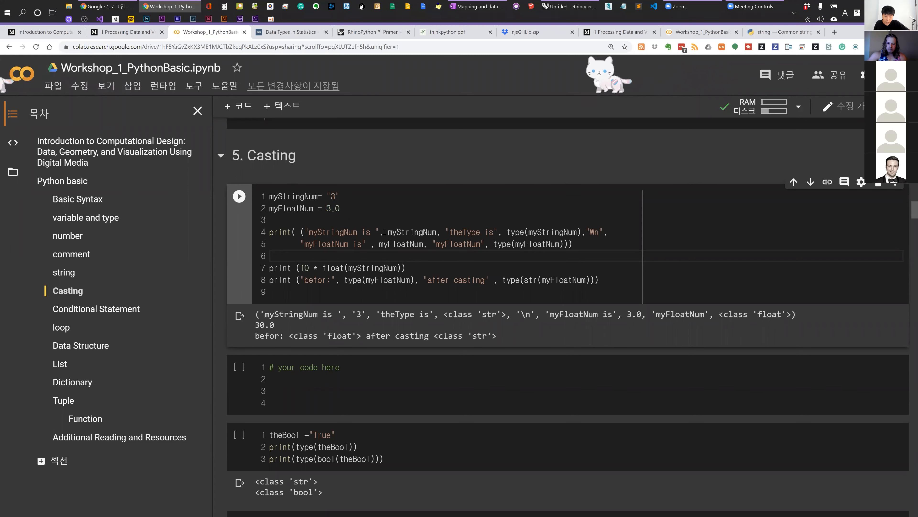
# Step: Edit the theBool cell: remove the misspelled 'Ture', add a first line starting 'my', and highlight True in the string
pyautogui.scroll(-3)
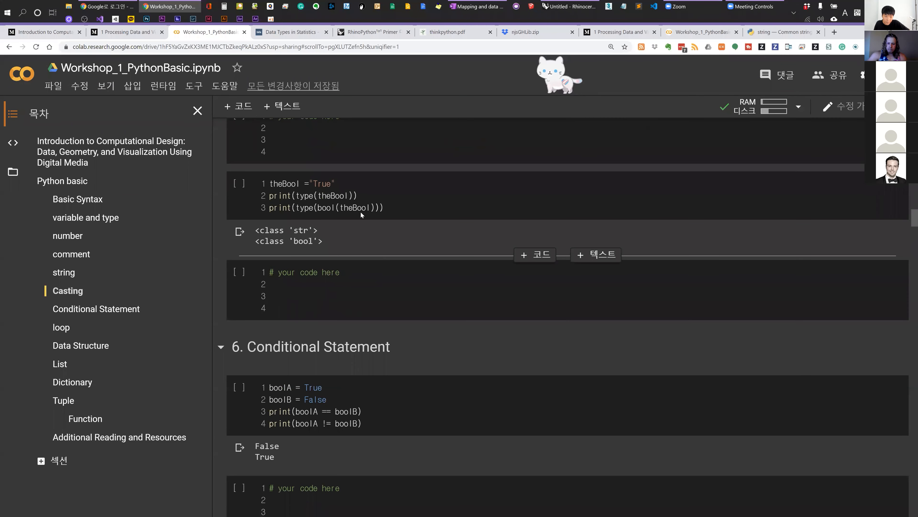
pyautogui.doubleClick(284, 183)
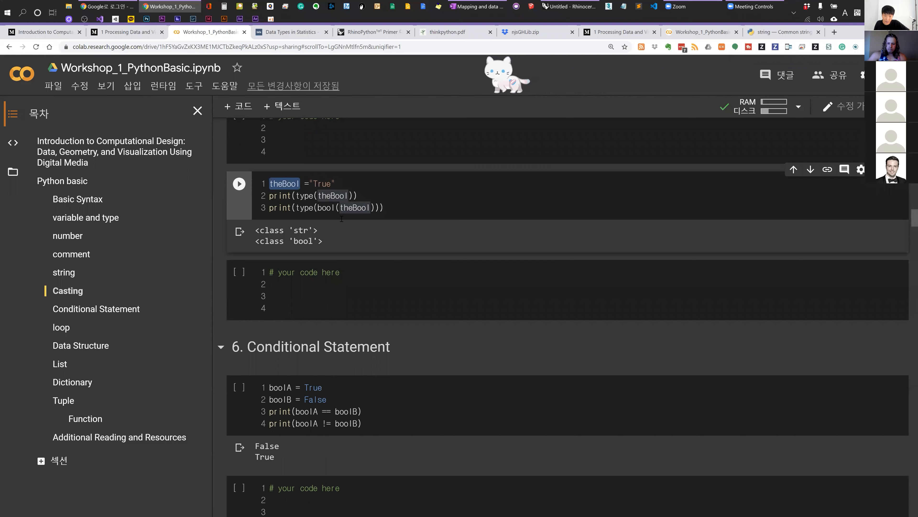
pyautogui.click(337, 183)
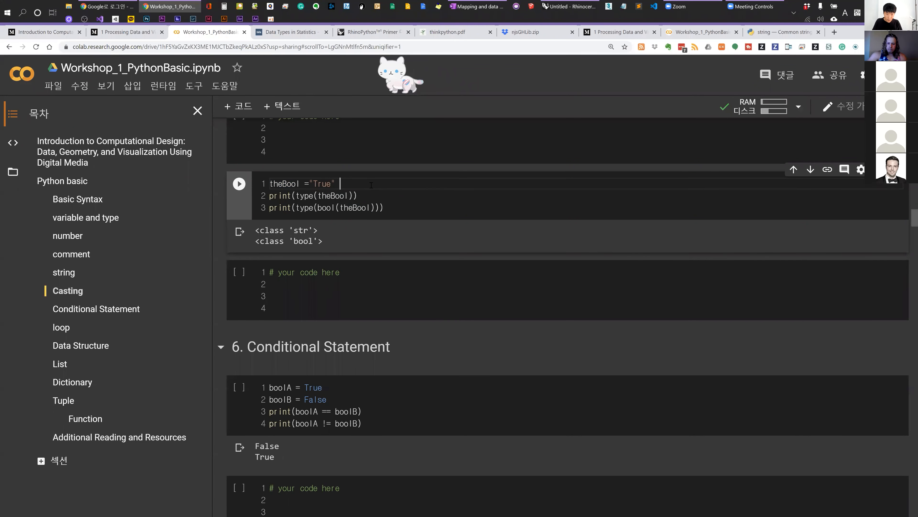
pyautogui.write('Ture')
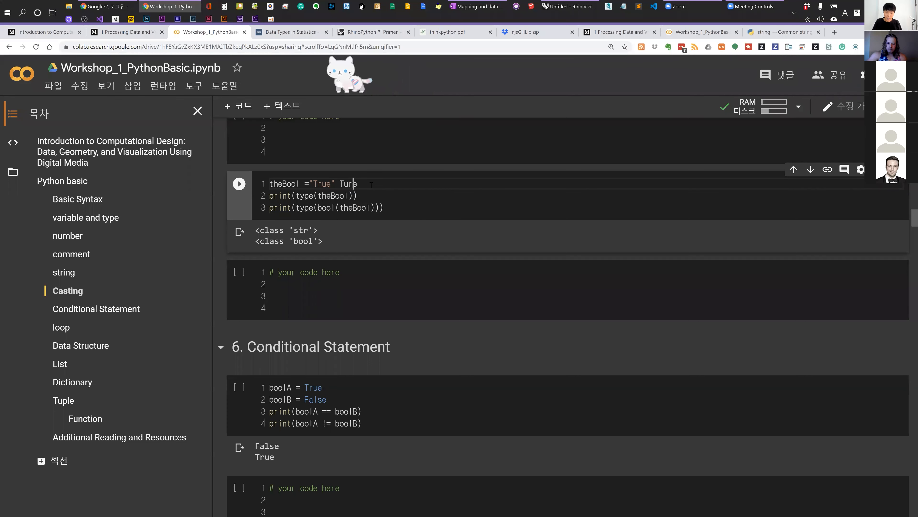
pyautogui.doubleClick(347, 183)
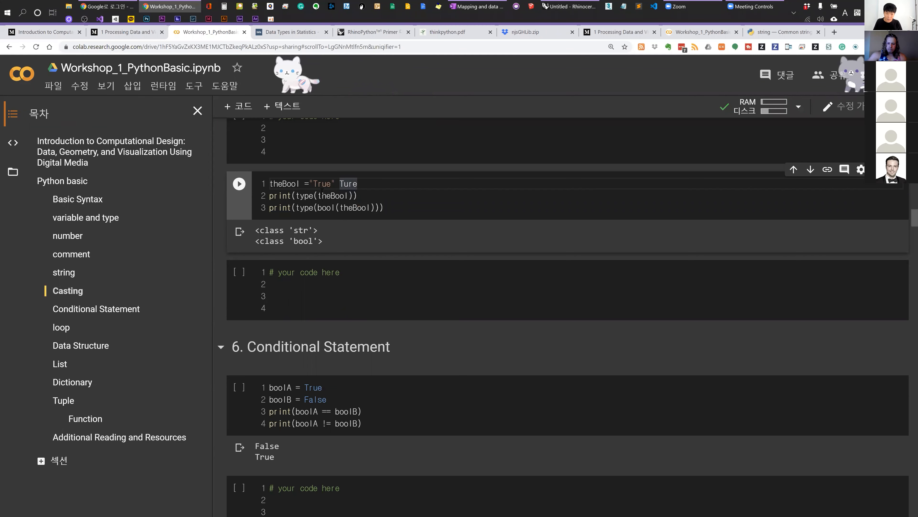
pyautogui.doubleClick(322, 184)
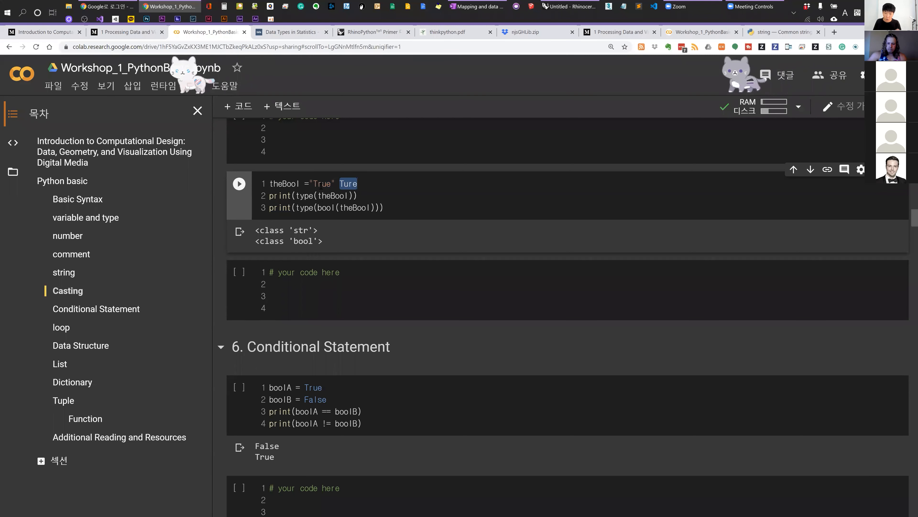
pyautogui.press('Delete')
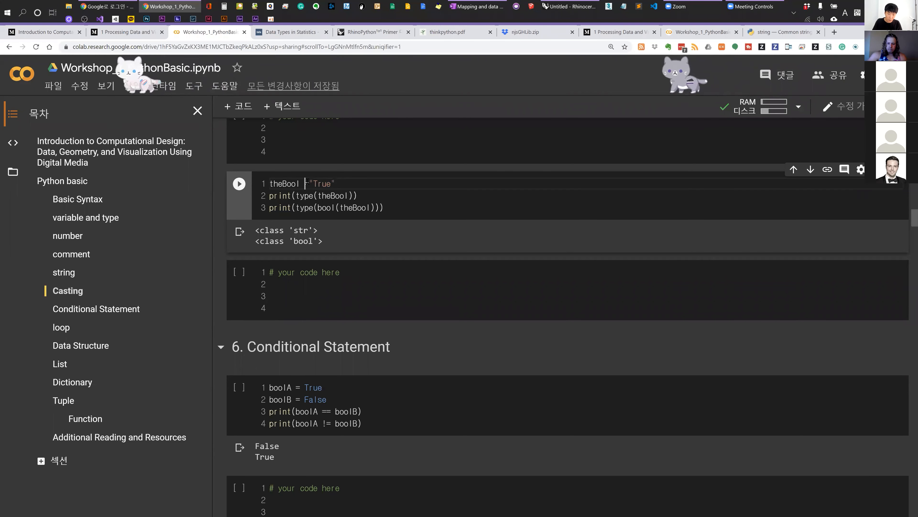
pyautogui.press('Enter')
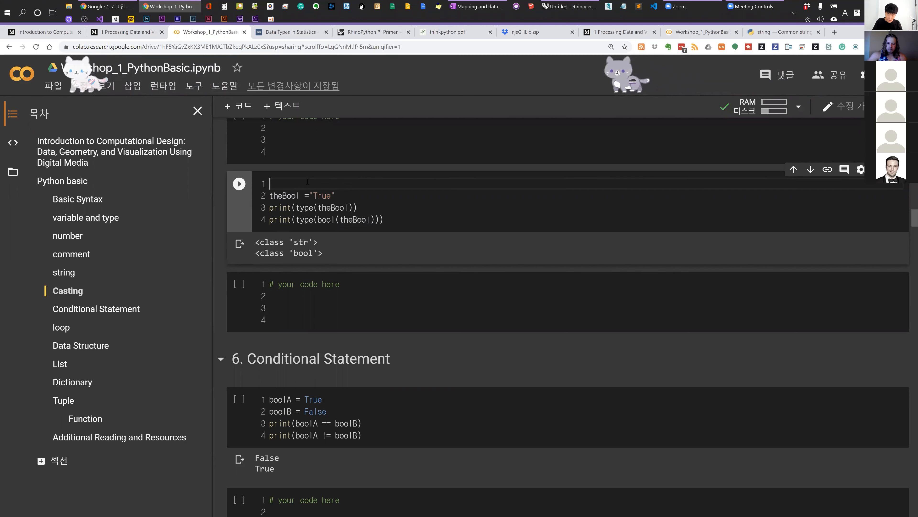
pyautogui.write('myB = T')
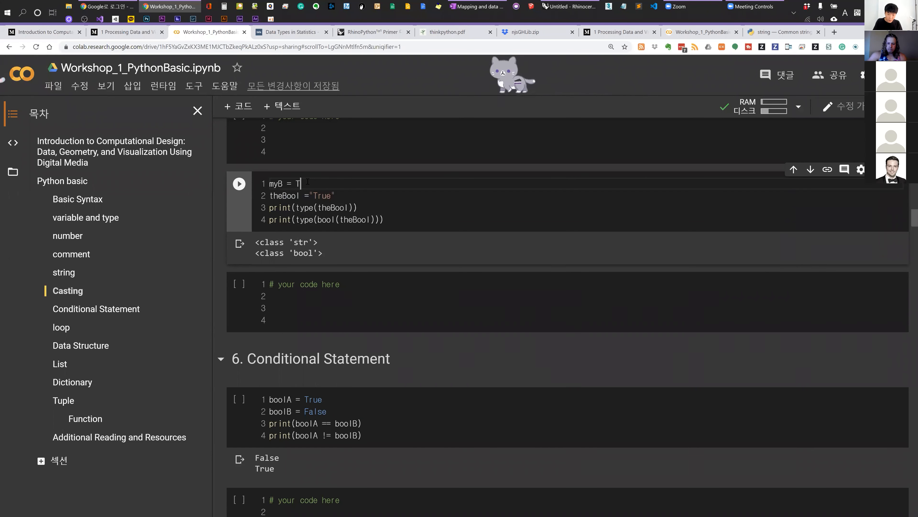
pyautogui.write('rue')
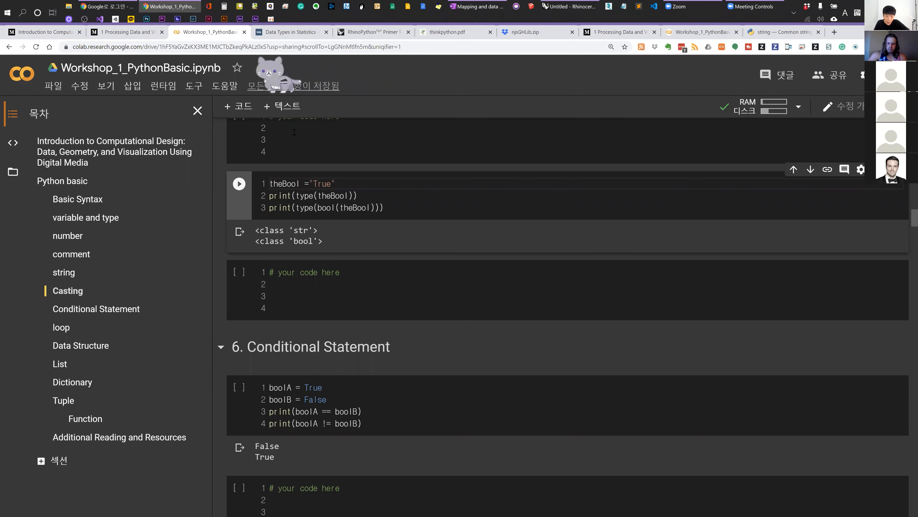
pyautogui.doubleClick(327, 208)
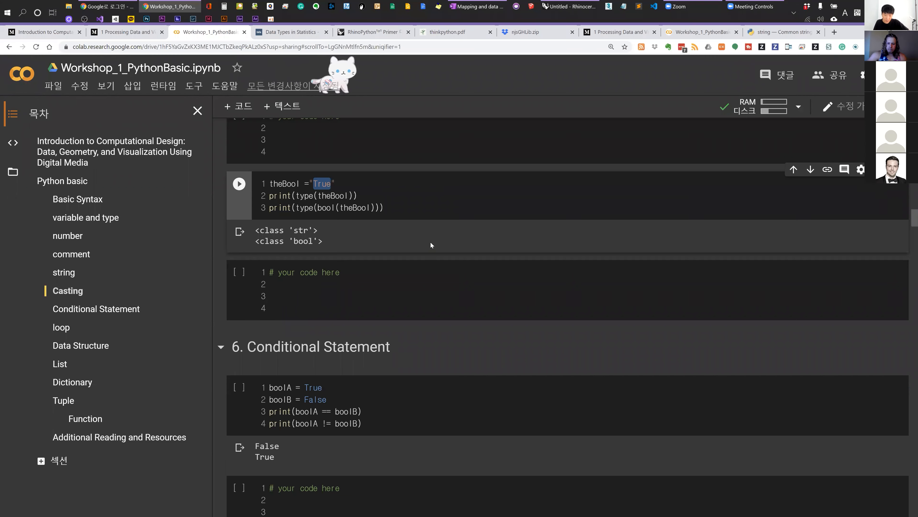
# Step: Try the digits 0 and 1 in the practice cell below, then remove the typed digit again
pyautogui.scroll(-3)
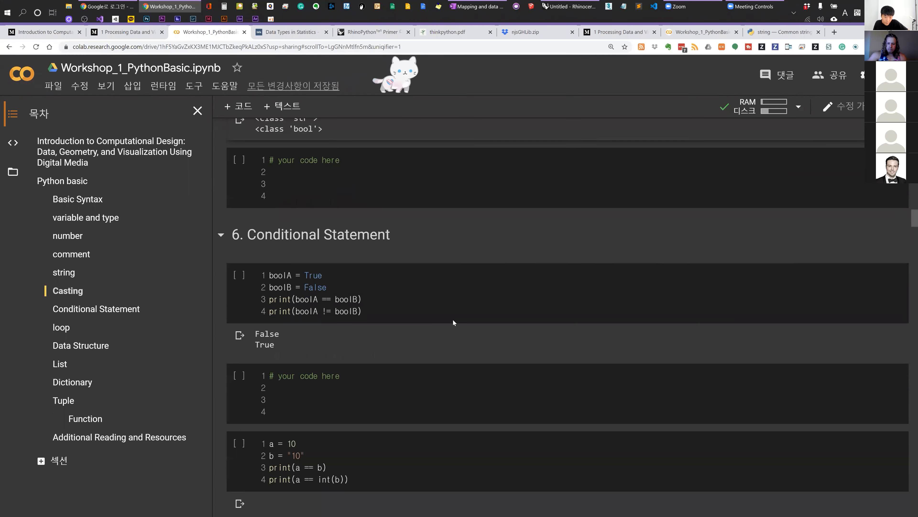
pyautogui.scroll(-3)
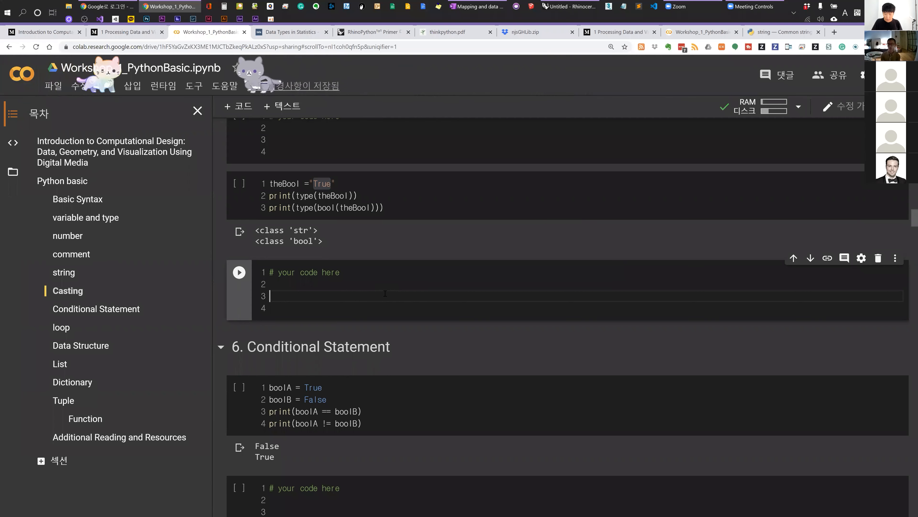
pyautogui.write('0')
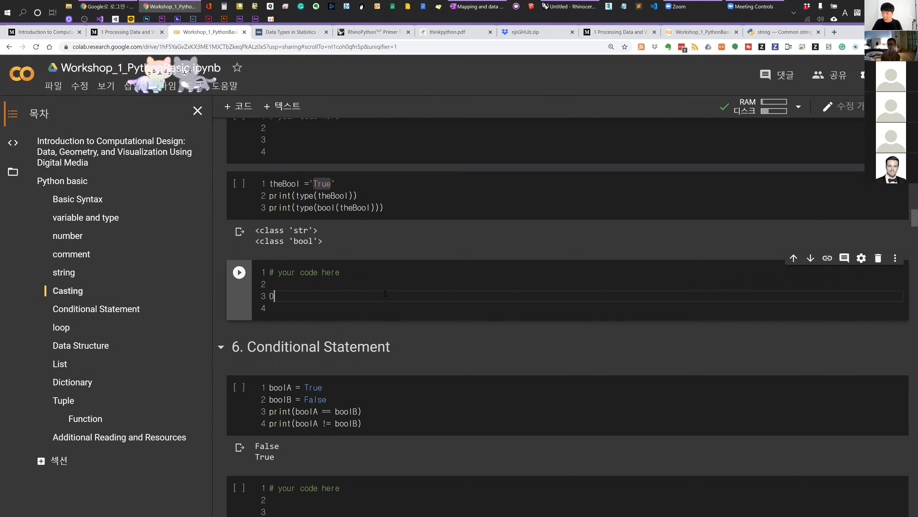
pyautogui.write('1')
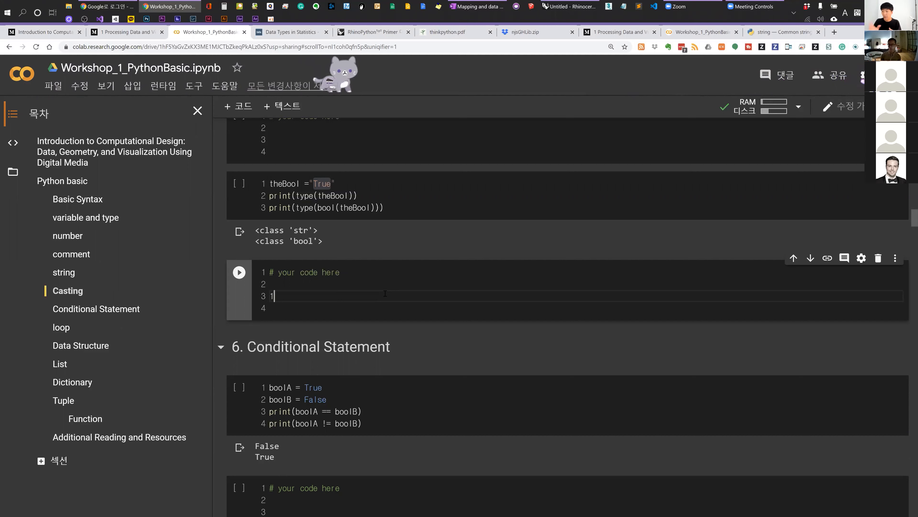
pyautogui.press('Backspace')
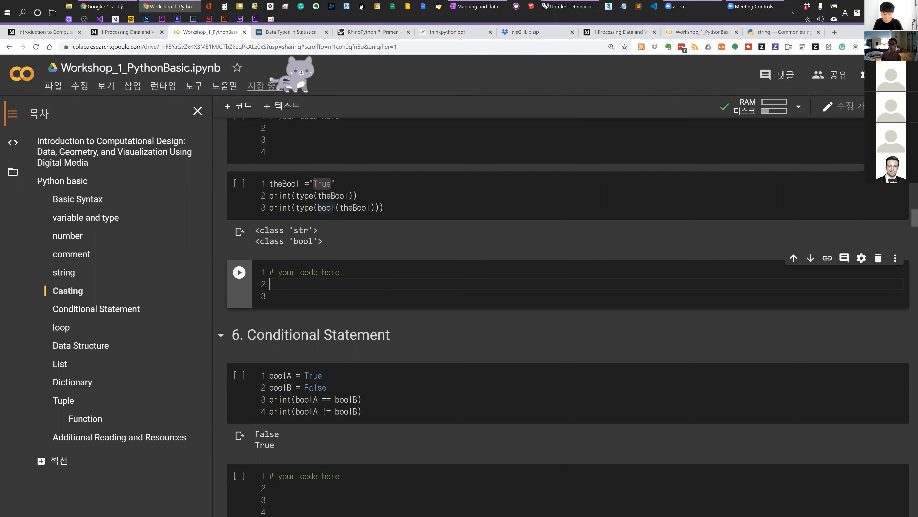
# Step: Move to the boolA/boolB comparison cell and highlight the == operator and its False result
pyautogui.scroll(-3)
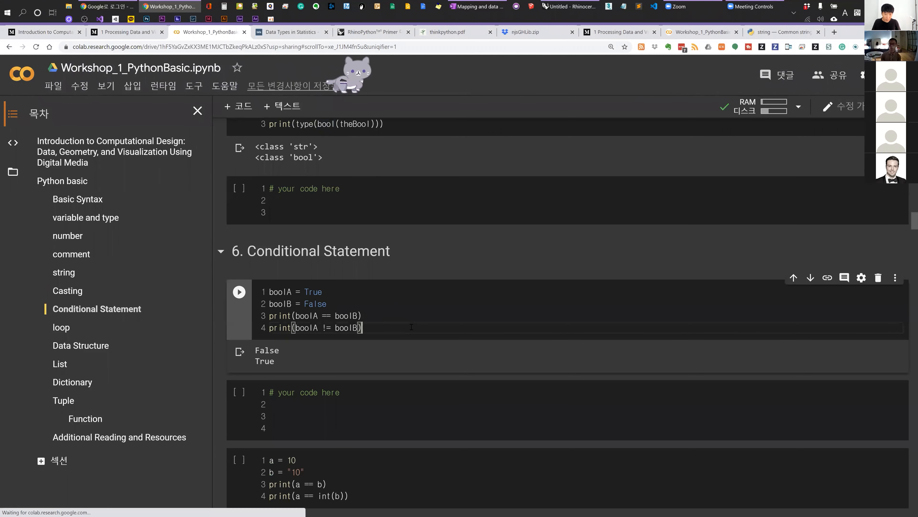
pyautogui.scroll(-3)
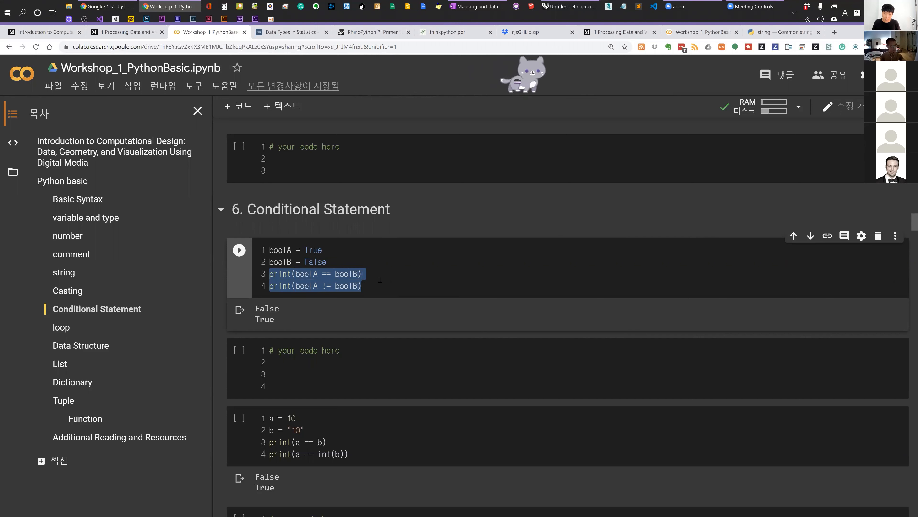
pyautogui.click(361, 274)
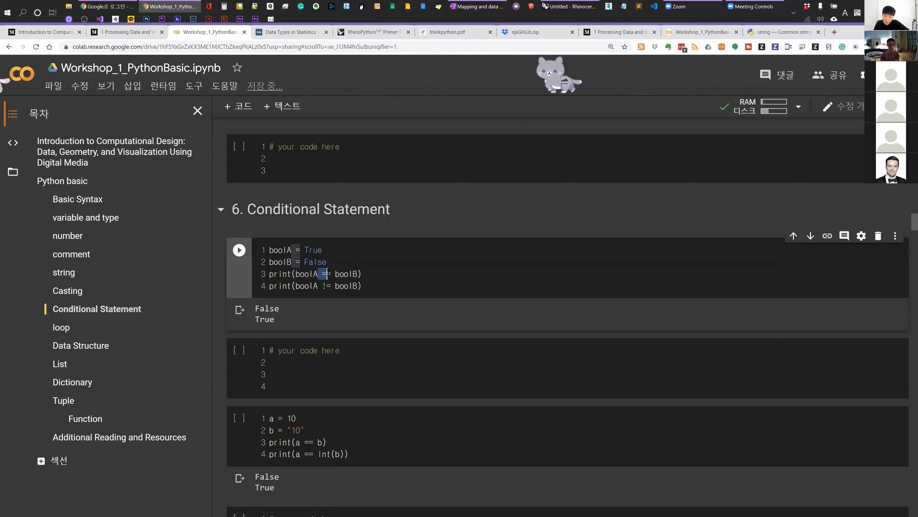
pyautogui.doubleClick(266, 309)
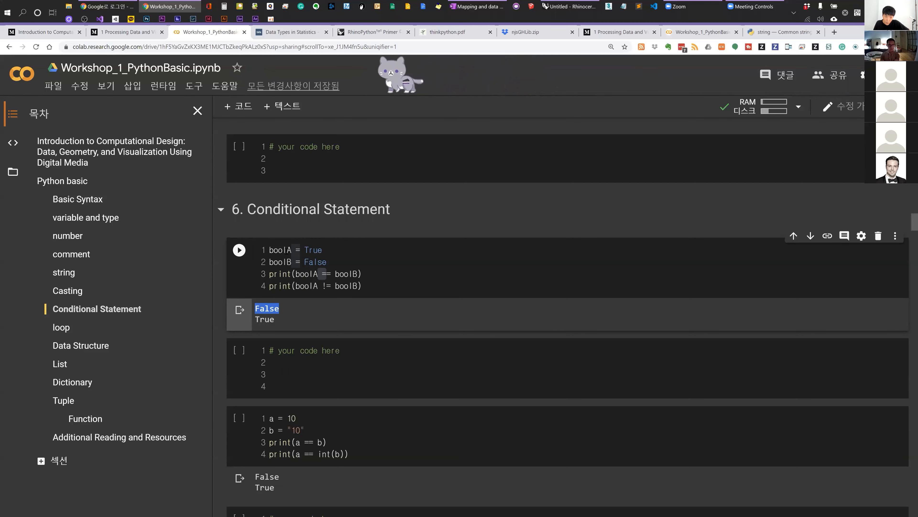
pyautogui.doubleClick(347, 286)
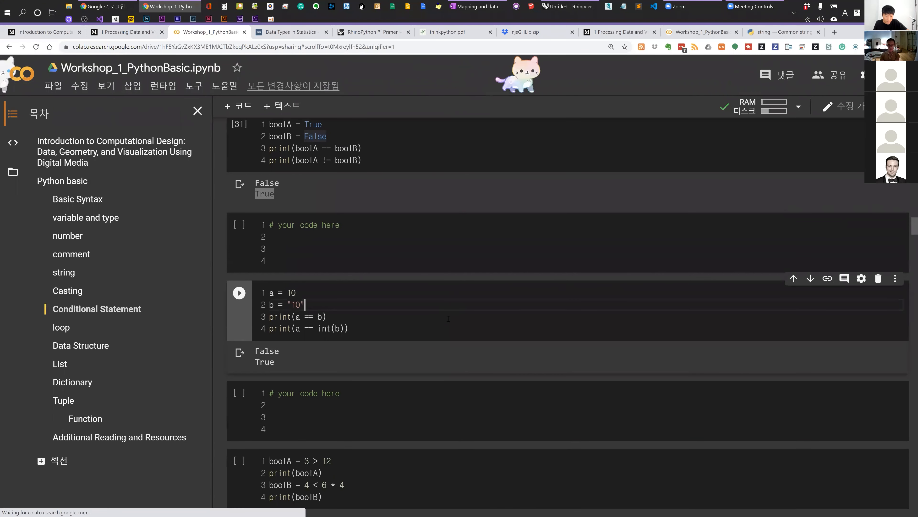
pyautogui.scroll(-3)
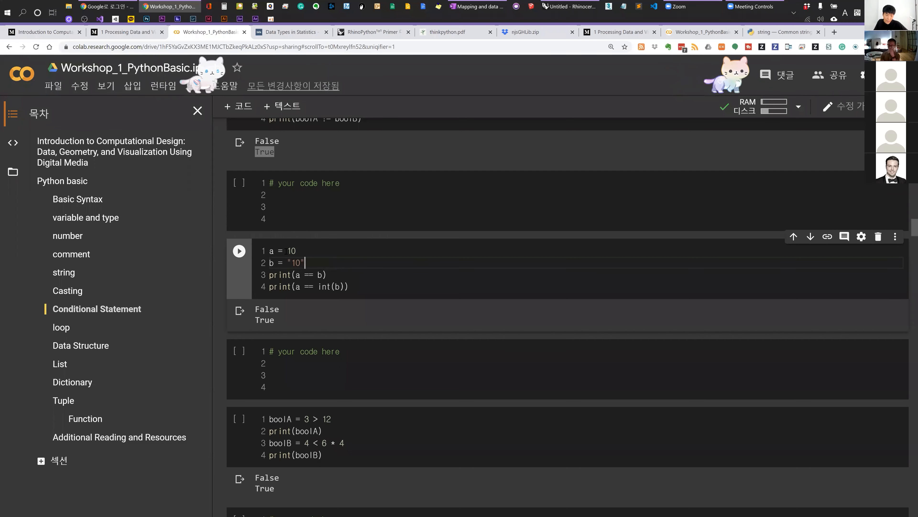
pyautogui.doubleClick(290, 251)
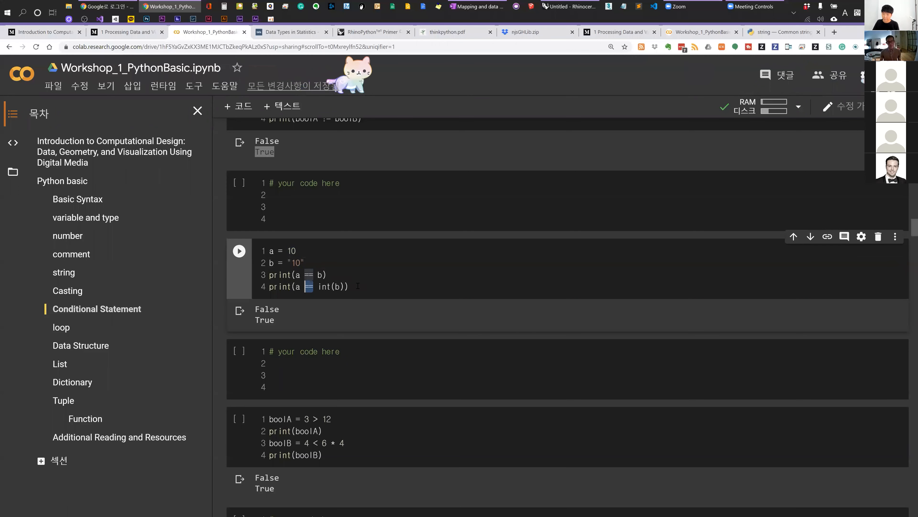
pyautogui.moveTo(295, 250); pyautogui.dragTo(347, 286)
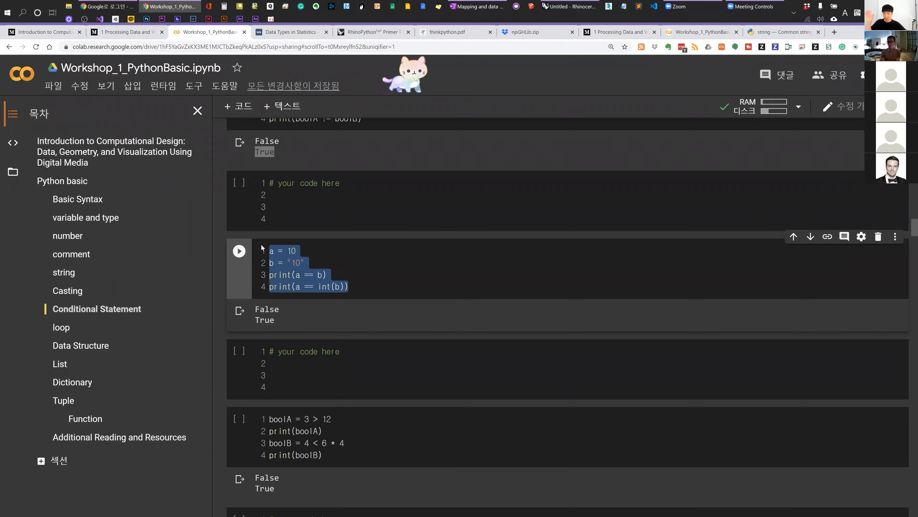
pyautogui.scroll(-3)
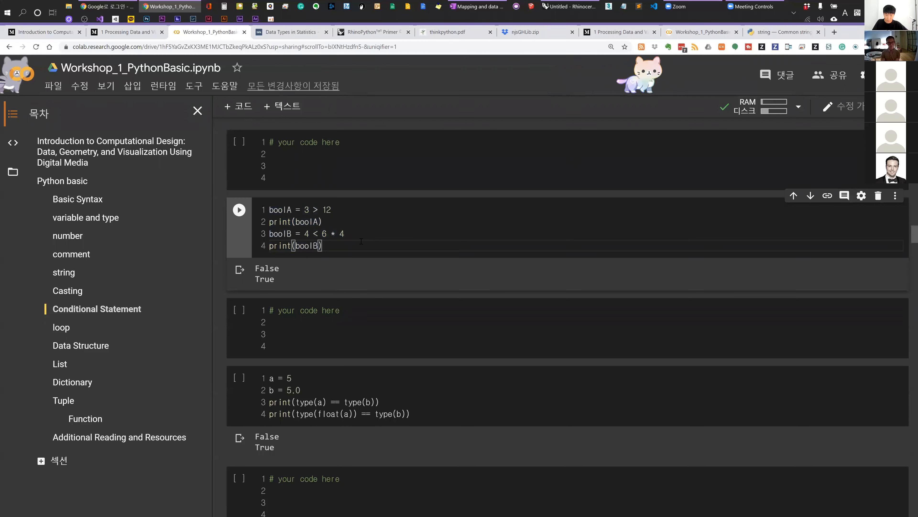
# Step: Run the 3 > 12 comparison cell and select the boolB expression (4 < 6) * 4 that prints 4
pyautogui.click(239, 210)
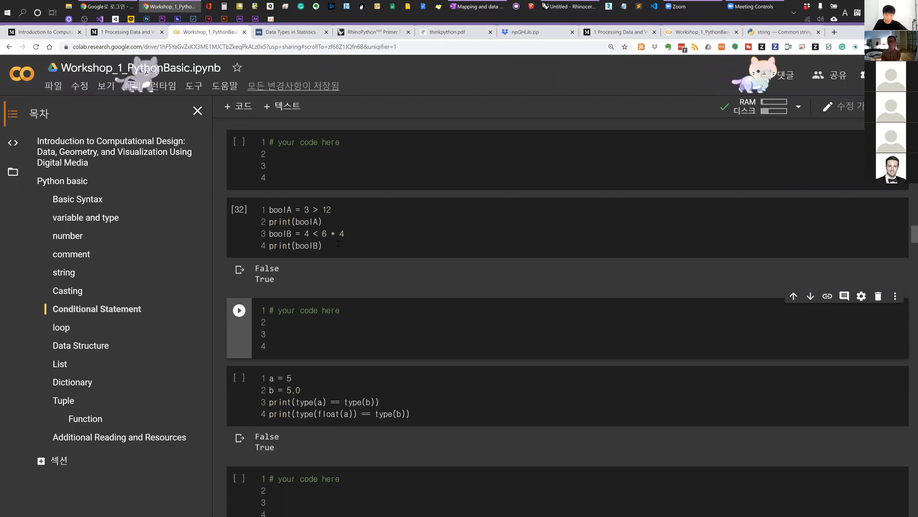
pyautogui.moveTo(304, 233); pyautogui.dragTo(329, 233)
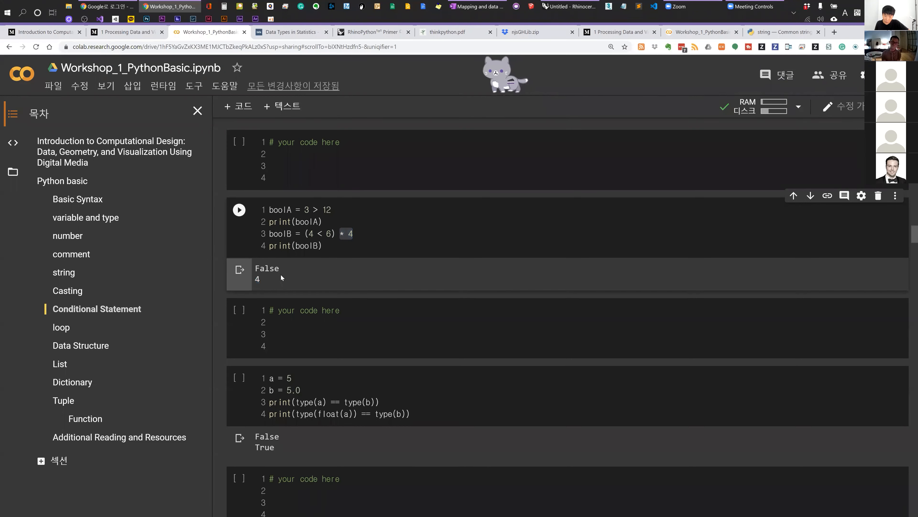
pyautogui.click(323, 221)
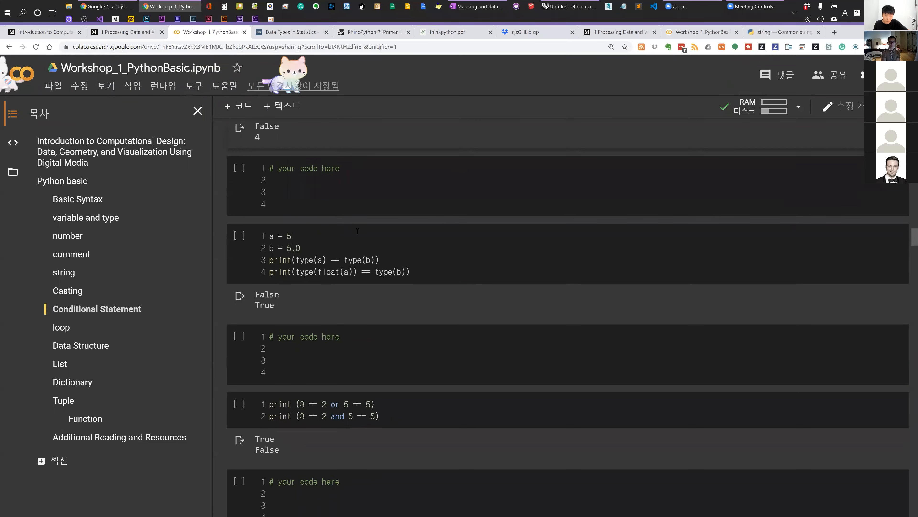
pyautogui.scroll(-3)
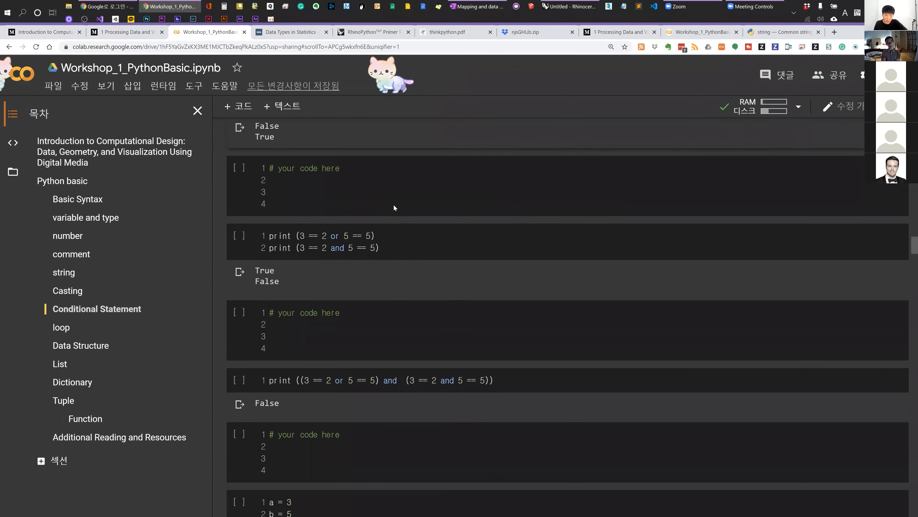
# Step: Run the or/and comparison cell, highlighting the or operator and its True output
pyautogui.scroll(-3)
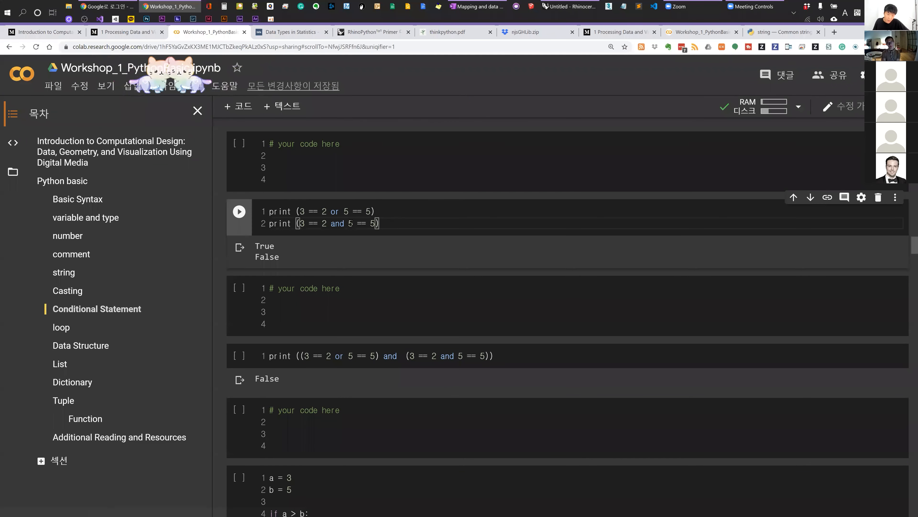
pyautogui.doubleClick(334, 211)
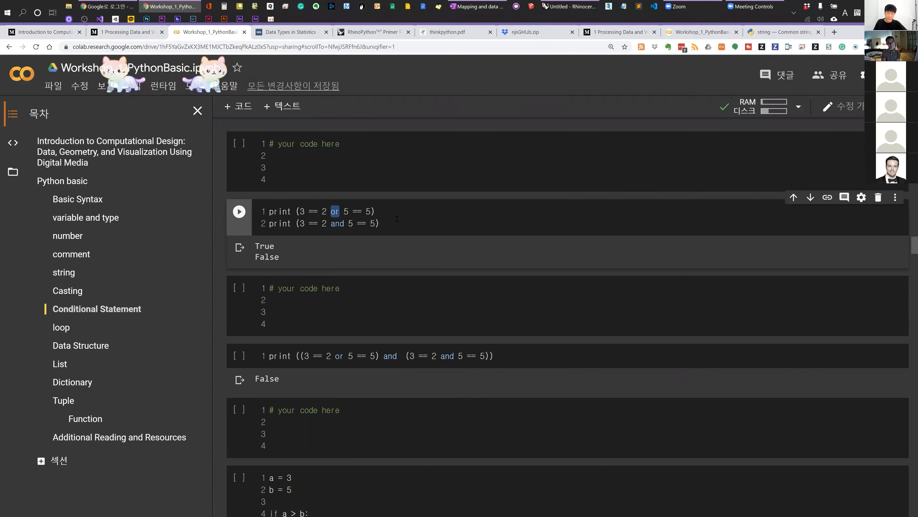
pyautogui.click(238, 211)
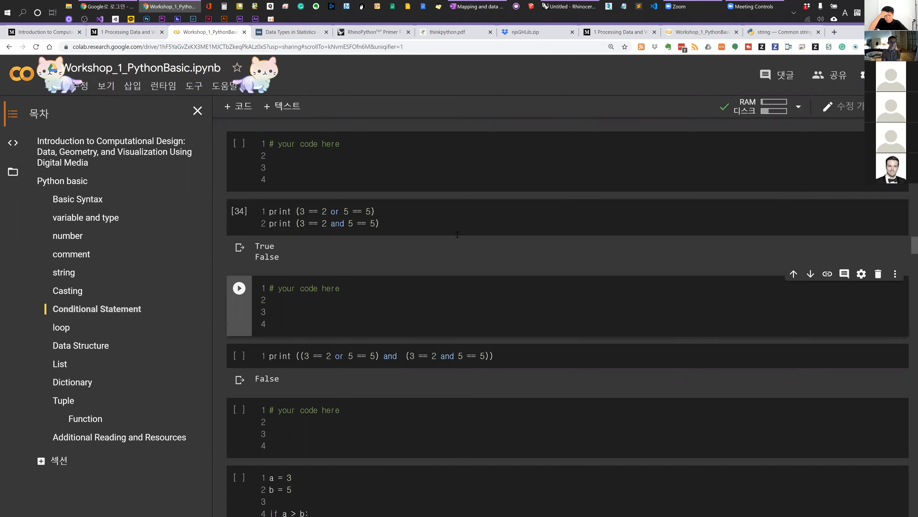
pyautogui.moveTo(280, 249)
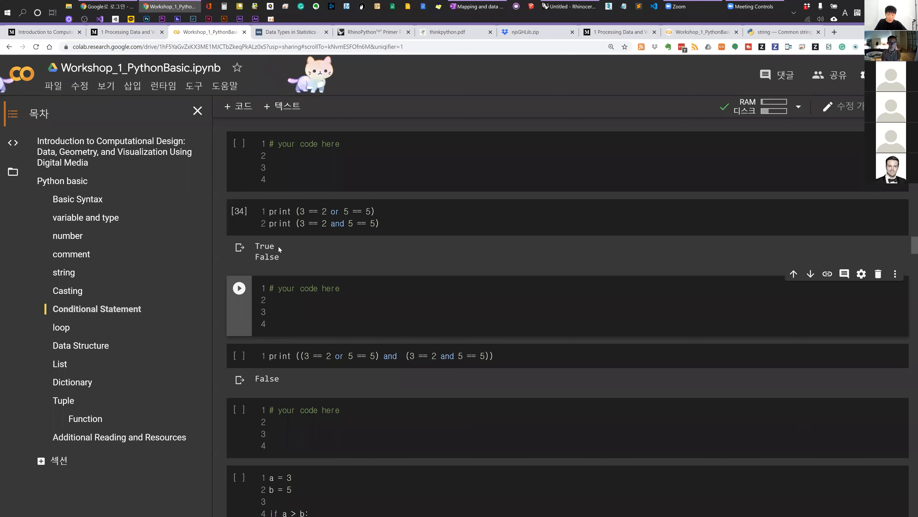
pyautogui.doubleClick(266, 257)
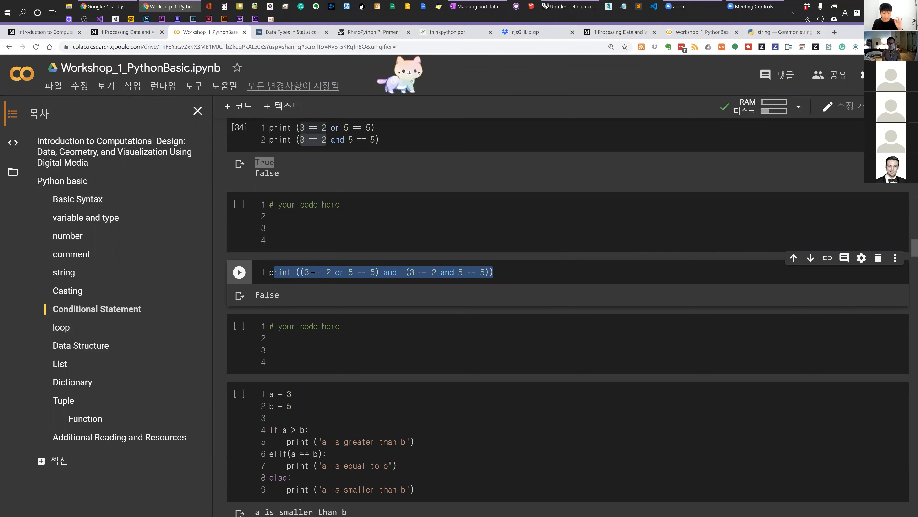
pyautogui.scroll(-3)
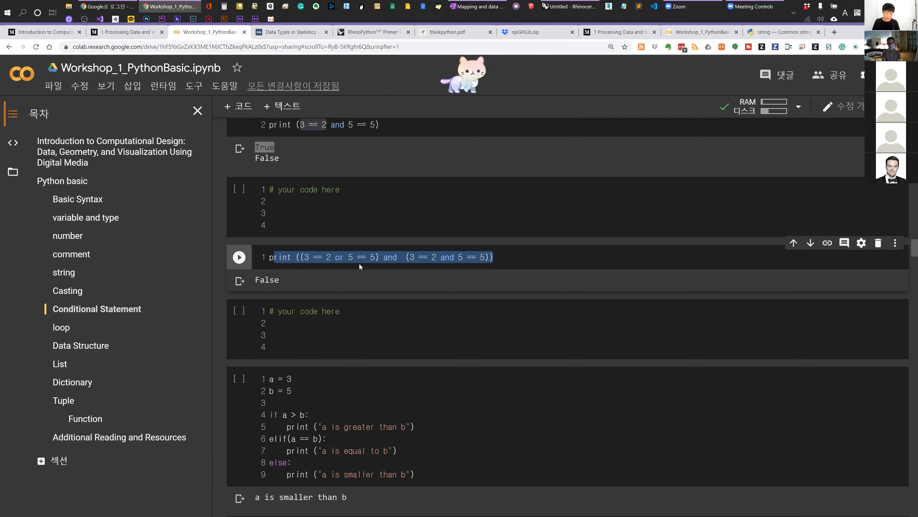
pyautogui.scroll(-3)
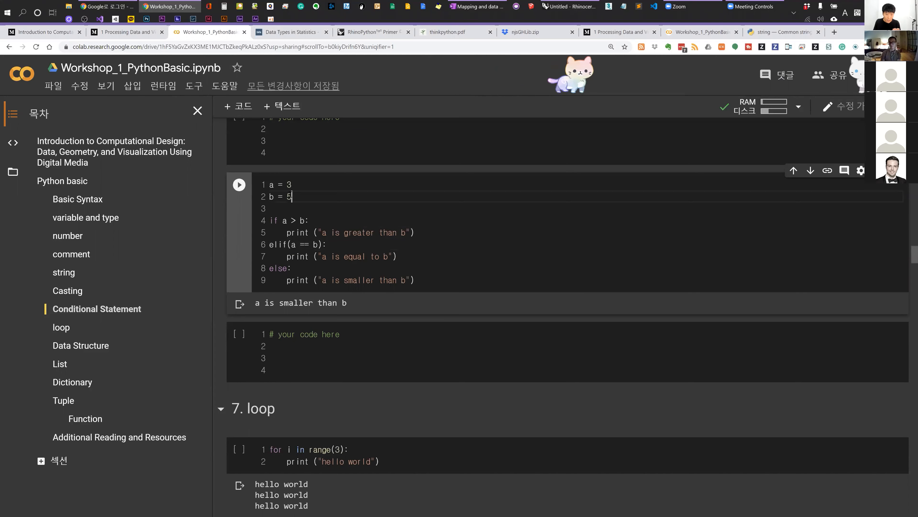
# Step: Review the greater/equal print lines, set a back to 3 and rerun to get 'a is smaller than b'
pyautogui.moveTo(292, 197); pyautogui.dragTo(269, 184)
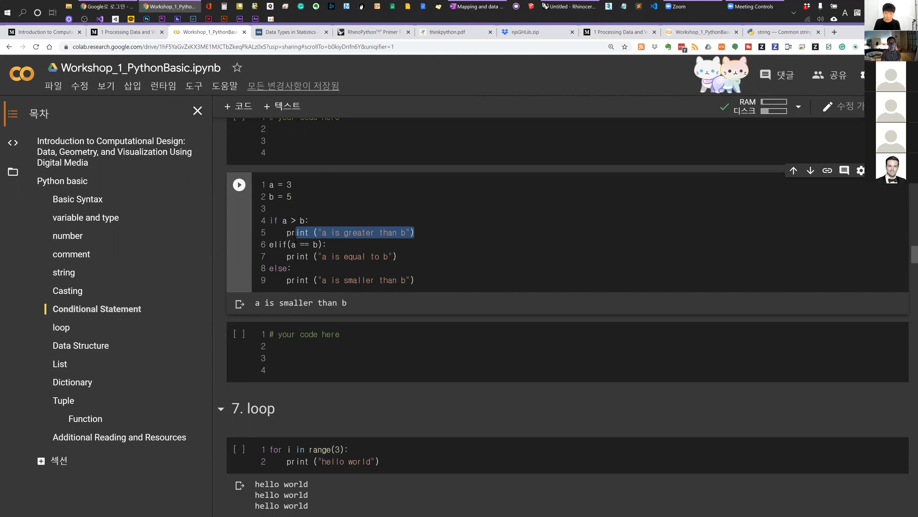
pyautogui.doubleClick(277, 245)
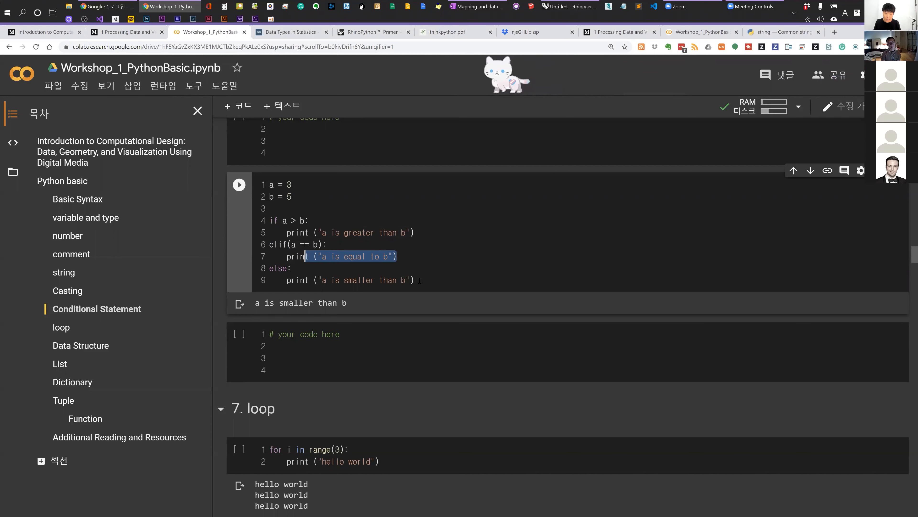
pyautogui.click(291, 269)
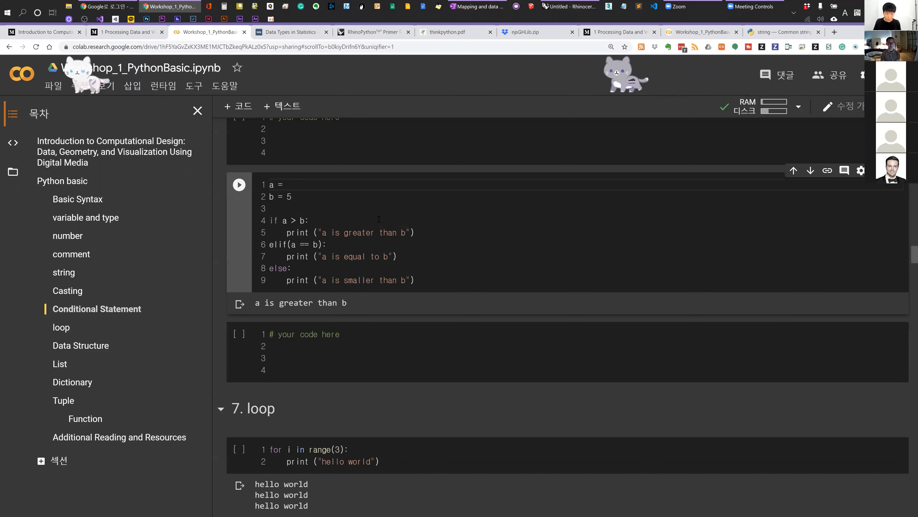
pyautogui.write('3')
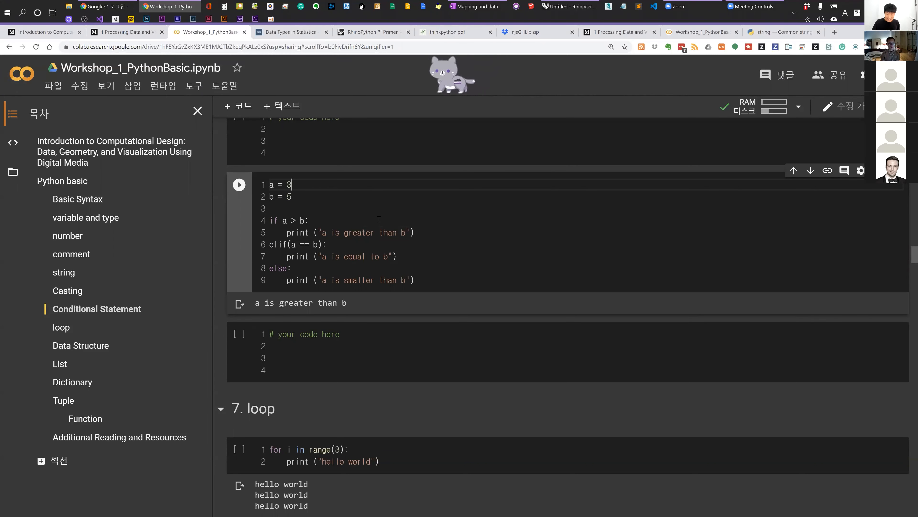
pyautogui.click(240, 184)
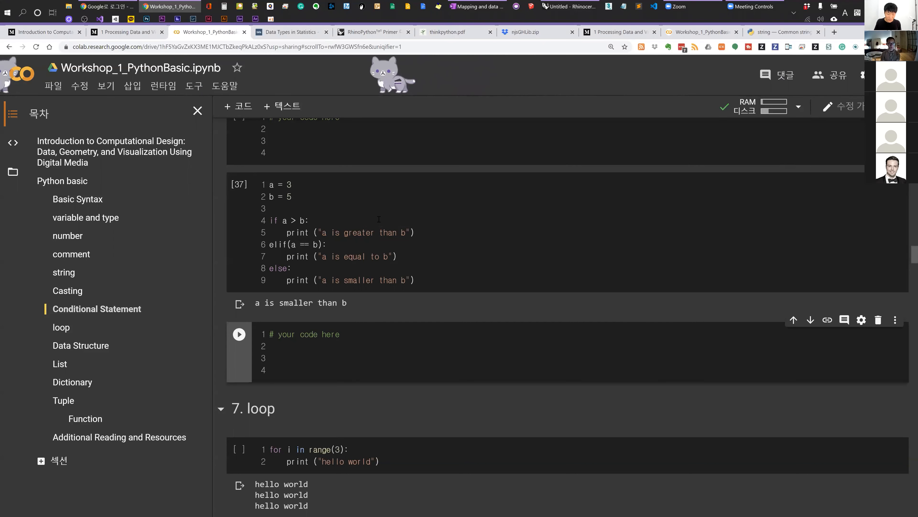